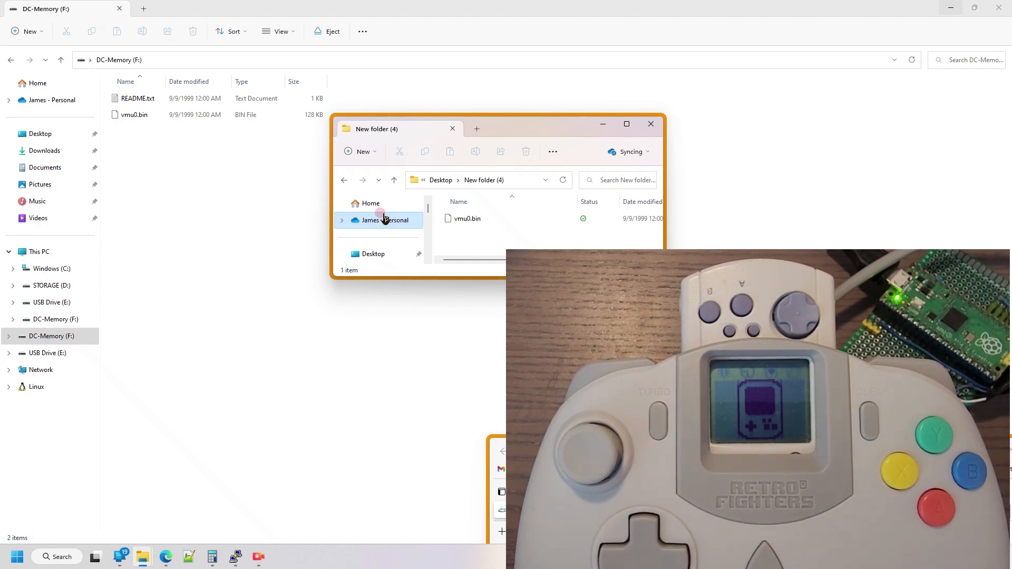
# - Copy vmu0.bin onto DC-Memory (F:), replacing the existing file
pyautogui.click(467, 218)
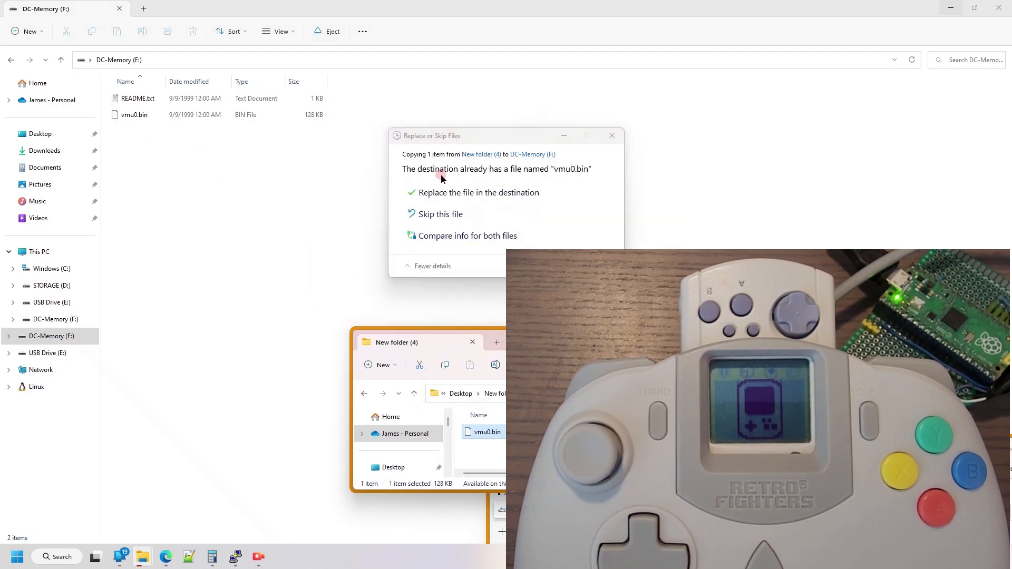
pyautogui.click(479, 193)
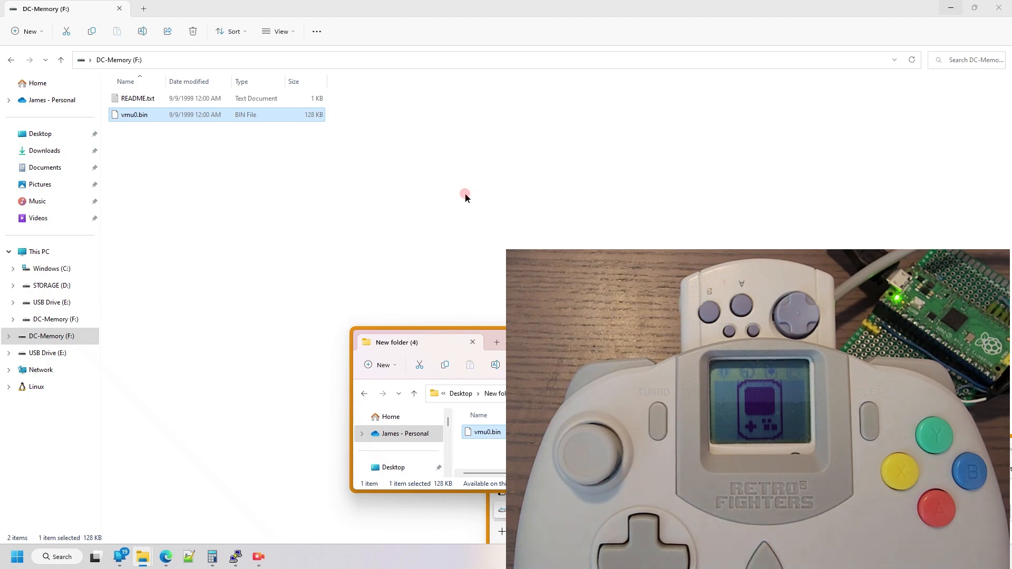
# - Configure a PuTTY Serial session on line COM7 and open it
pyautogui.click(472, 342)
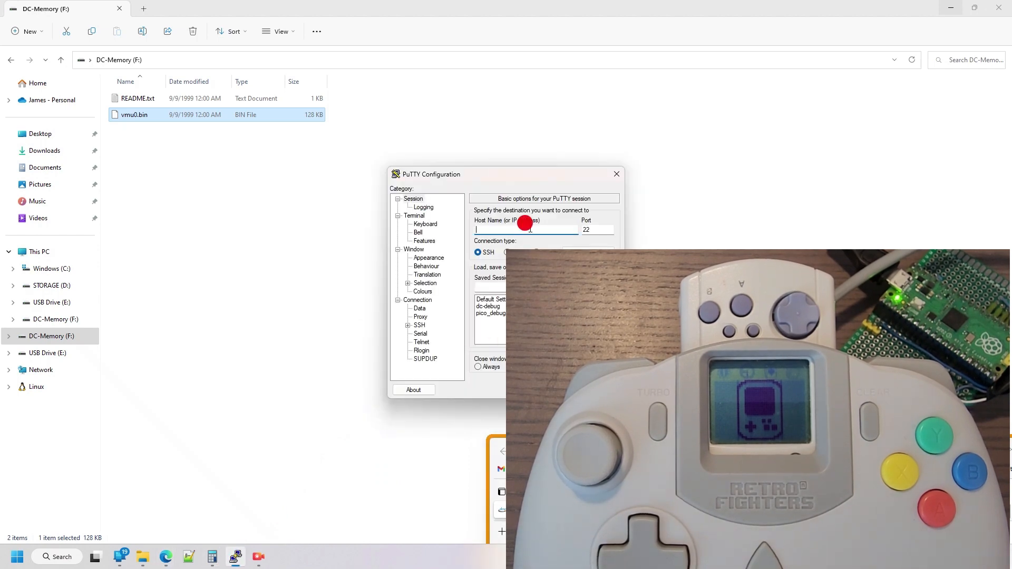
pyautogui.write('COM1')
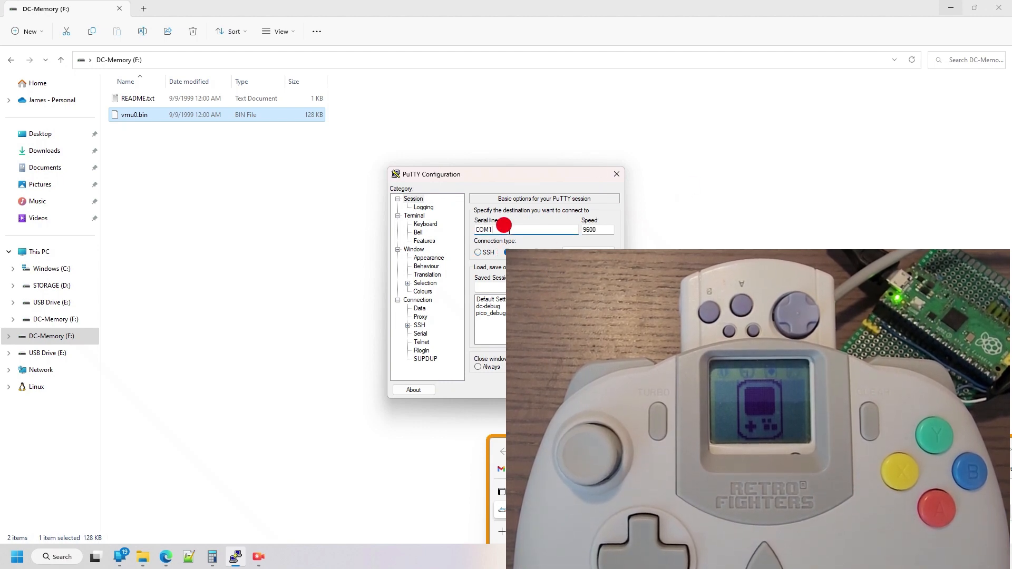
pyautogui.write('COM7')
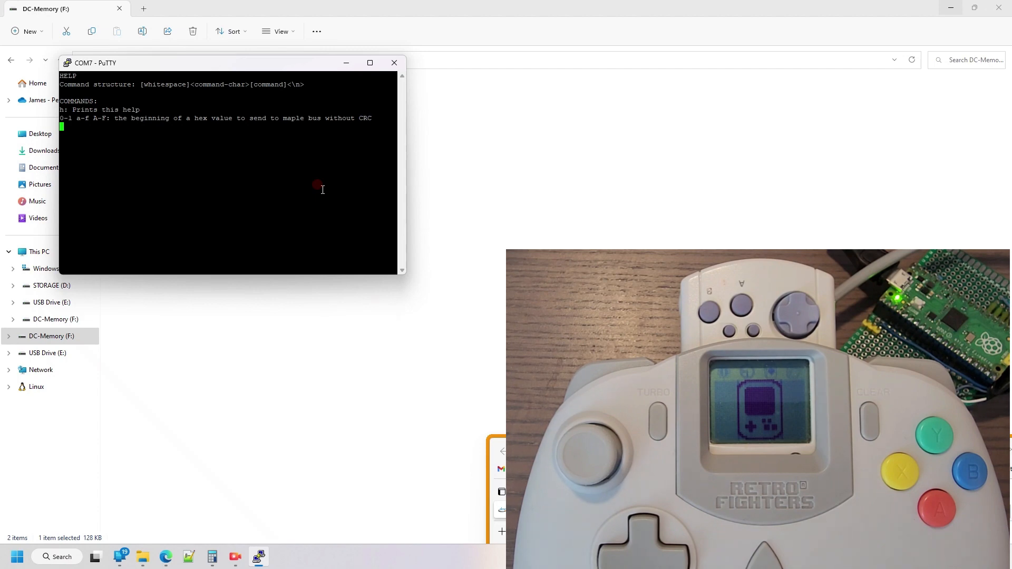
pyautogui.write('0901')
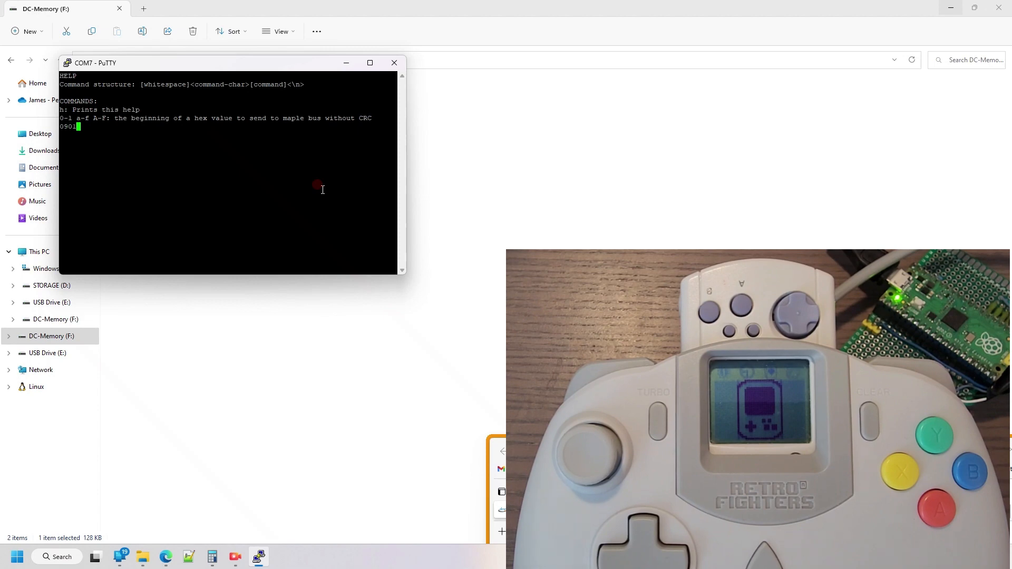
pyautogui.write('00')
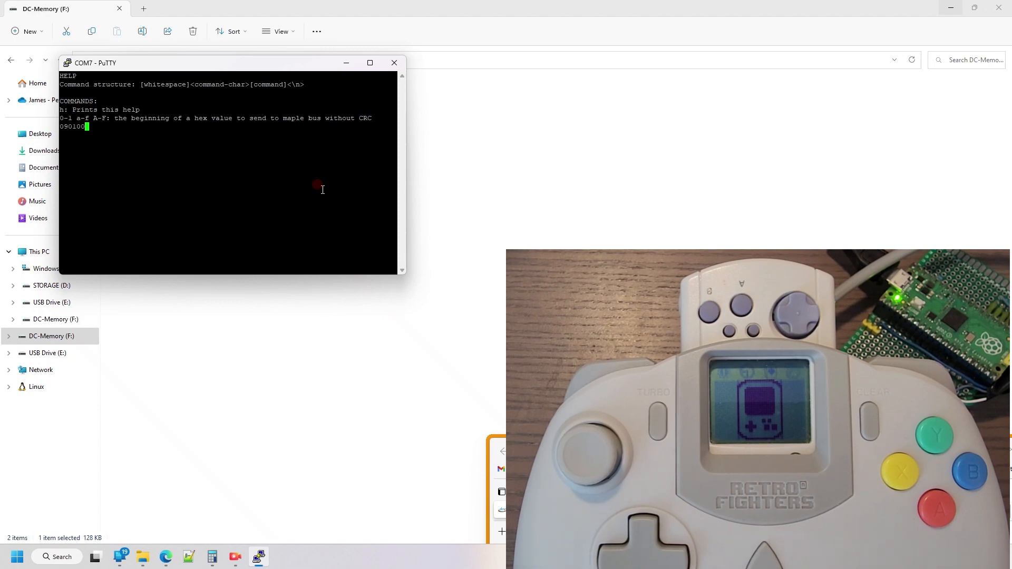
pyautogui.write('01')
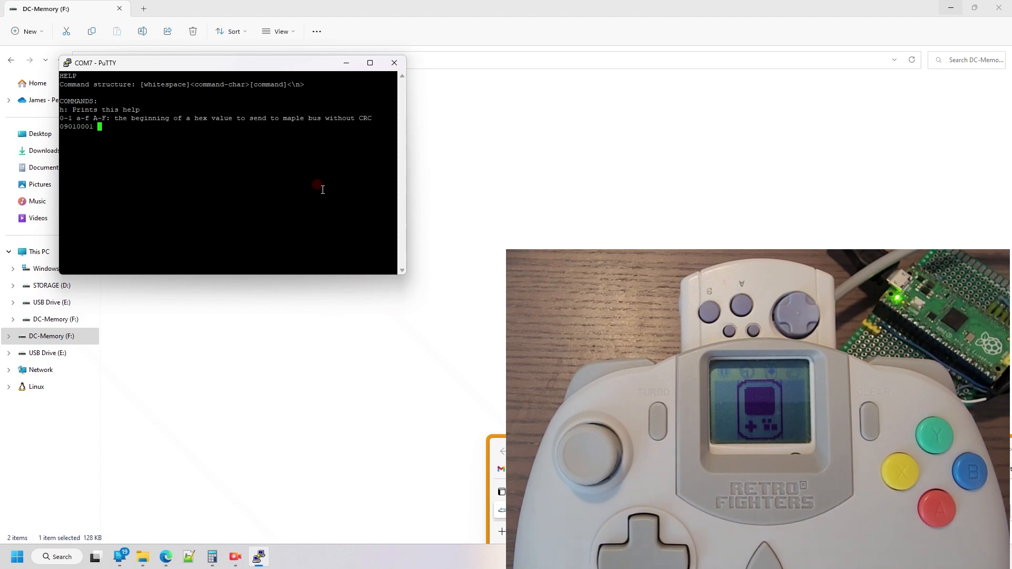
pyautogui.write('0000000')
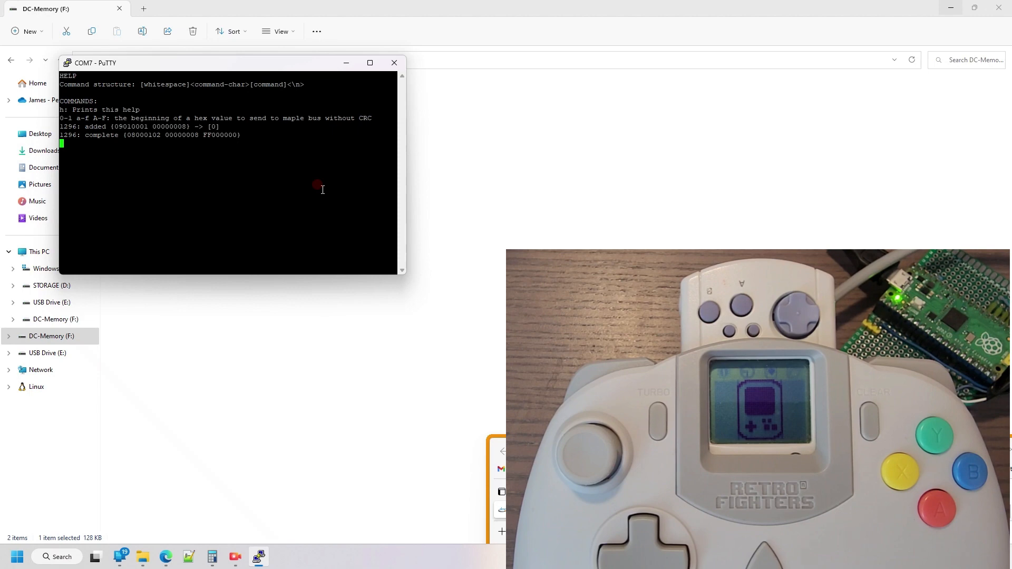
pyautogui.moveTo(317, 142)
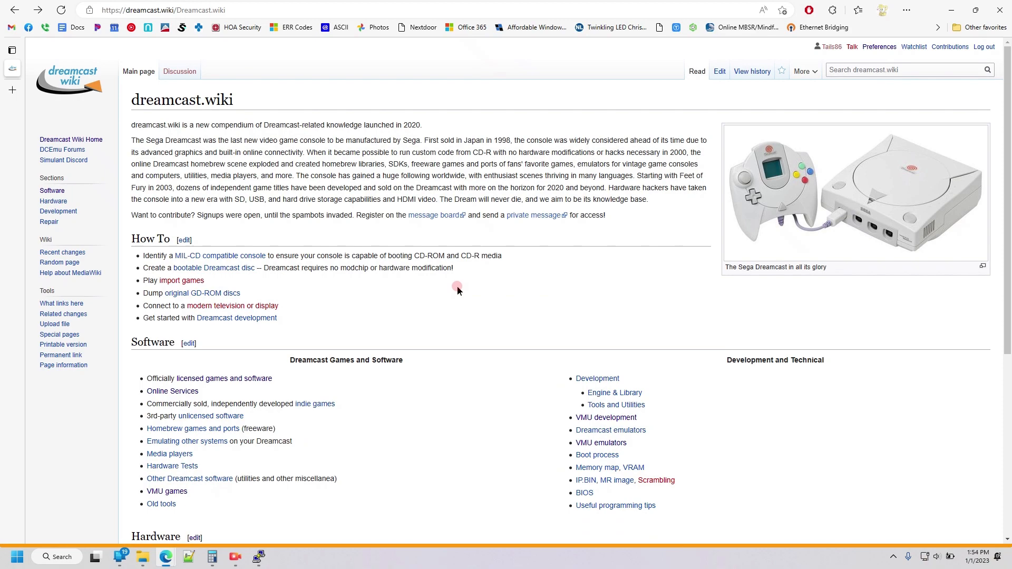
pyautogui.scroll(-3)
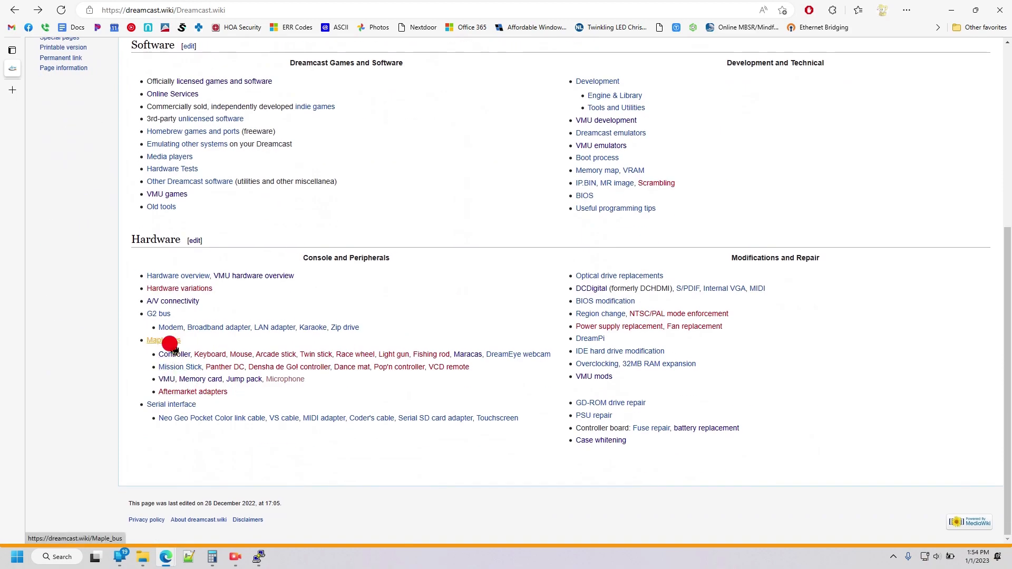
pyautogui.click(155, 340)
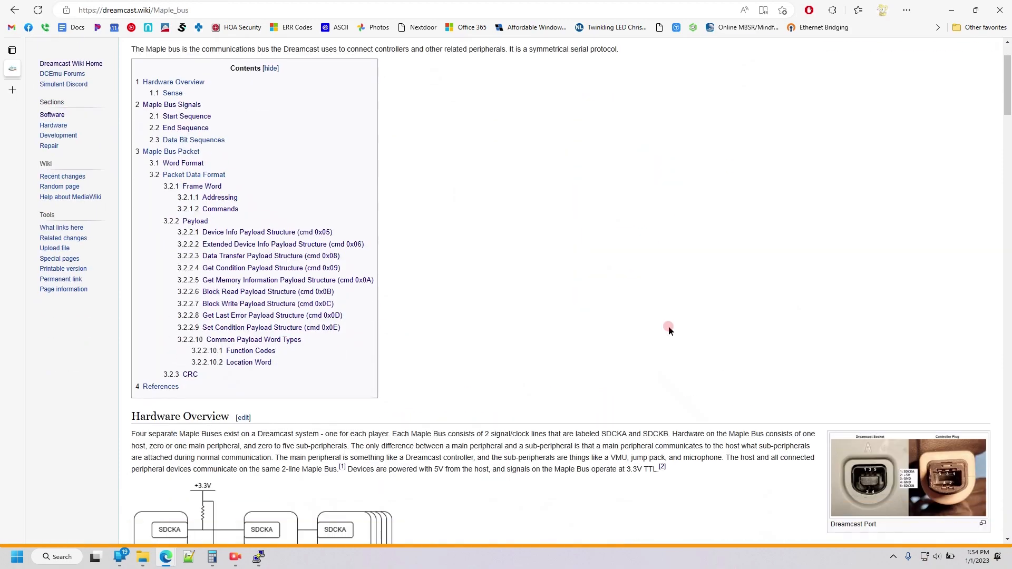
pyautogui.scroll(-3)
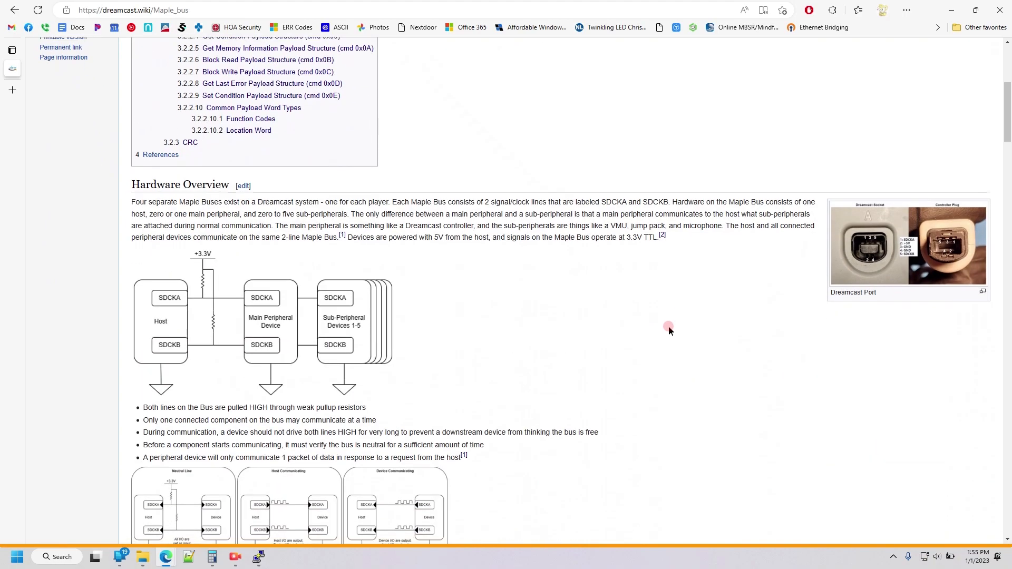
pyautogui.scroll(-3)
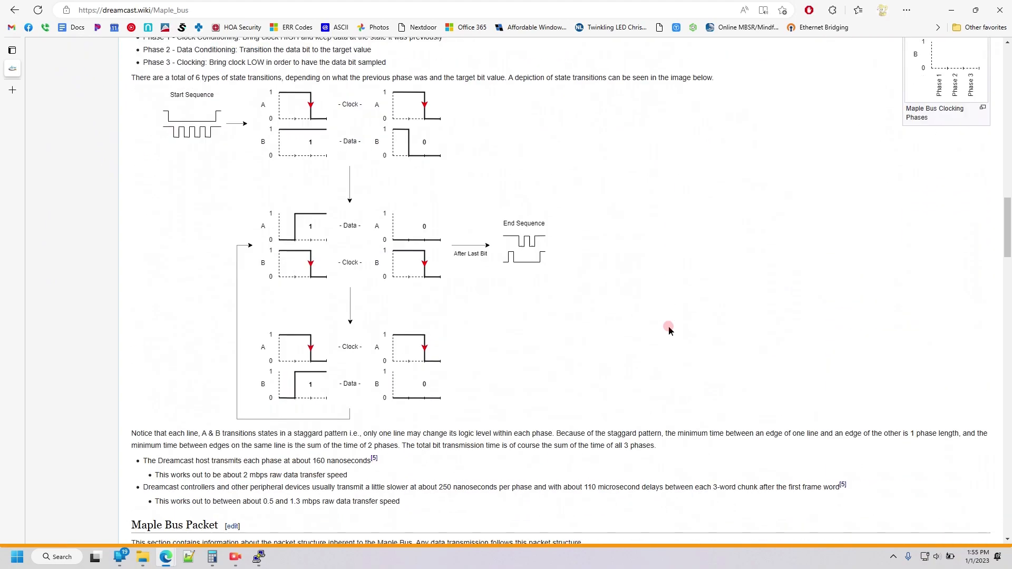
pyautogui.scroll(-3)
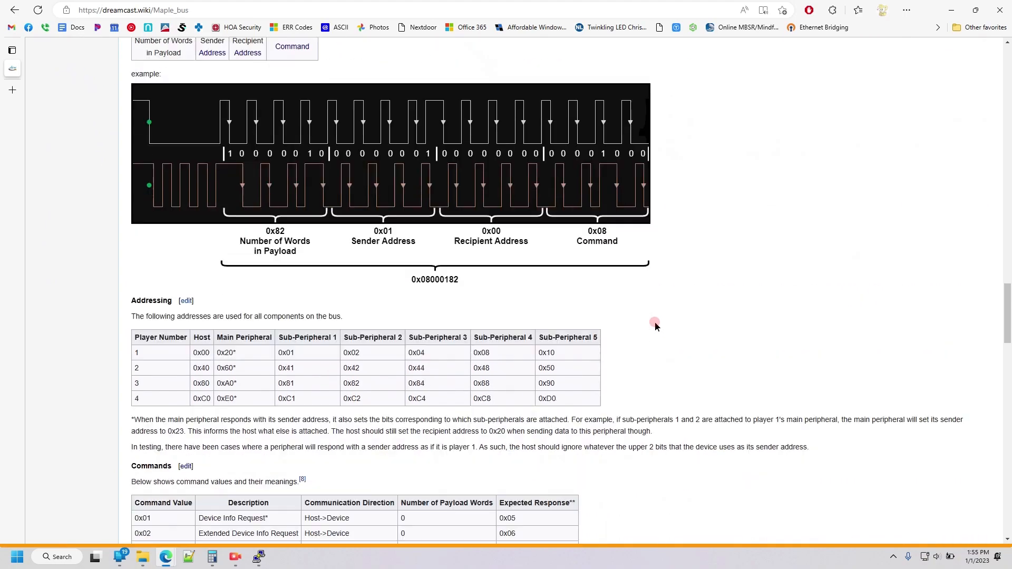
pyautogui.scroll(-3)
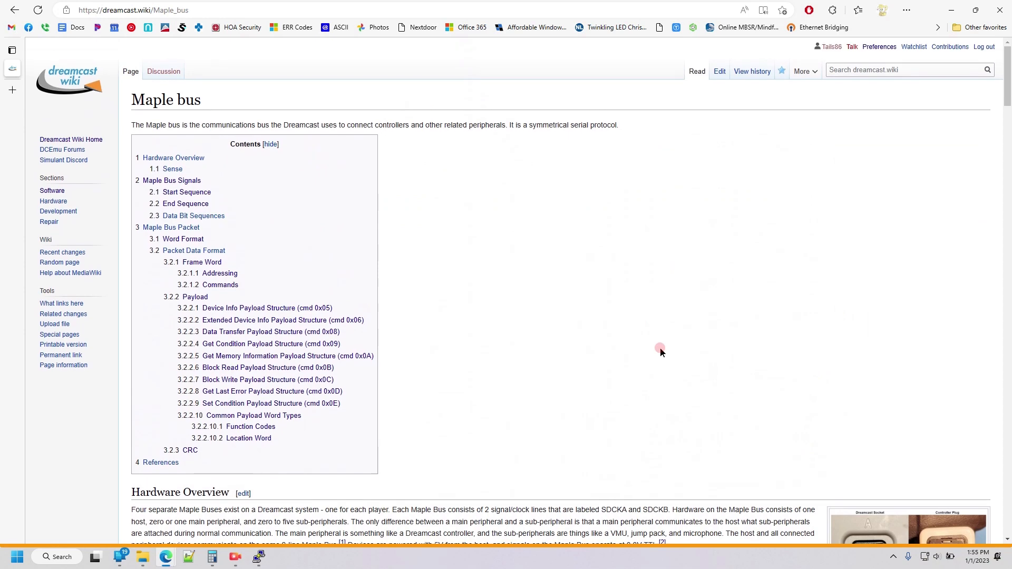
pyautogui.click(71, 140)
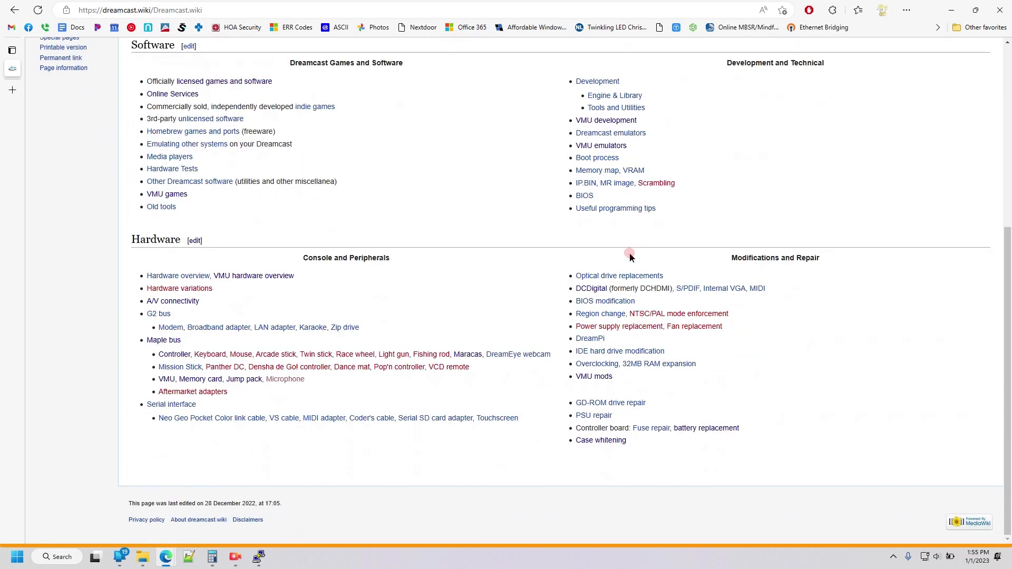
pyautogui.moveTo(408, 284)
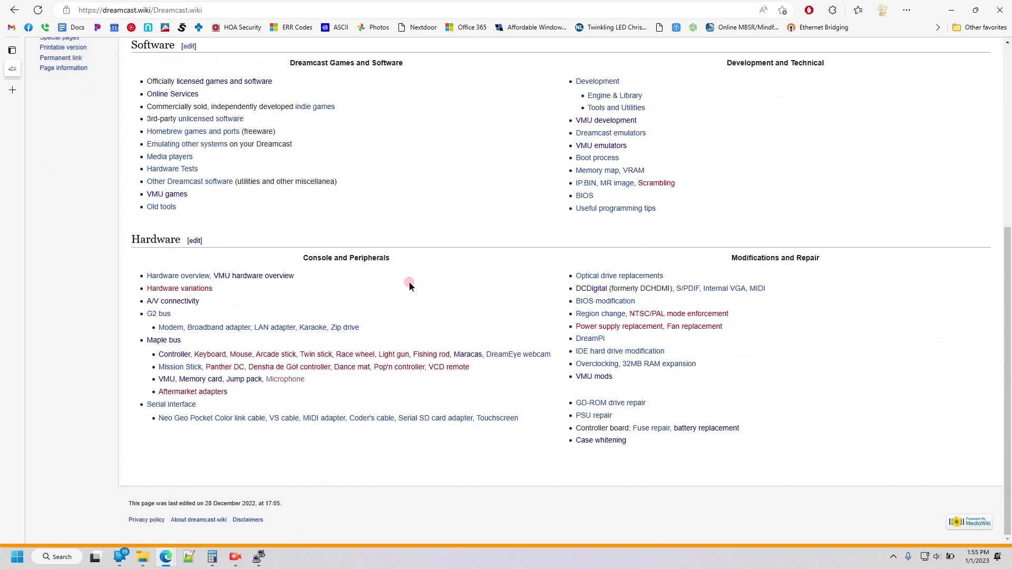